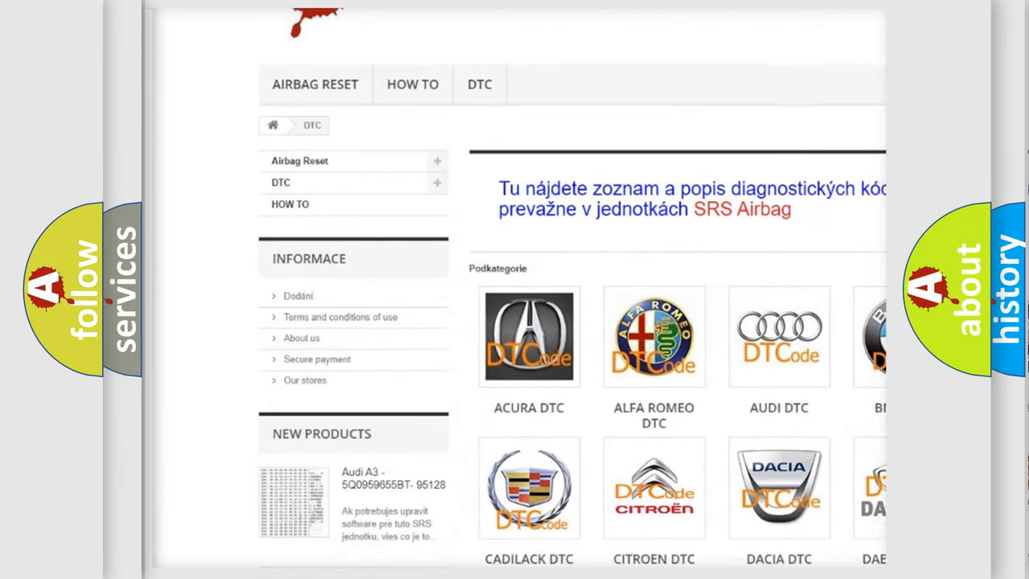
pyautogui.scroll(-3)
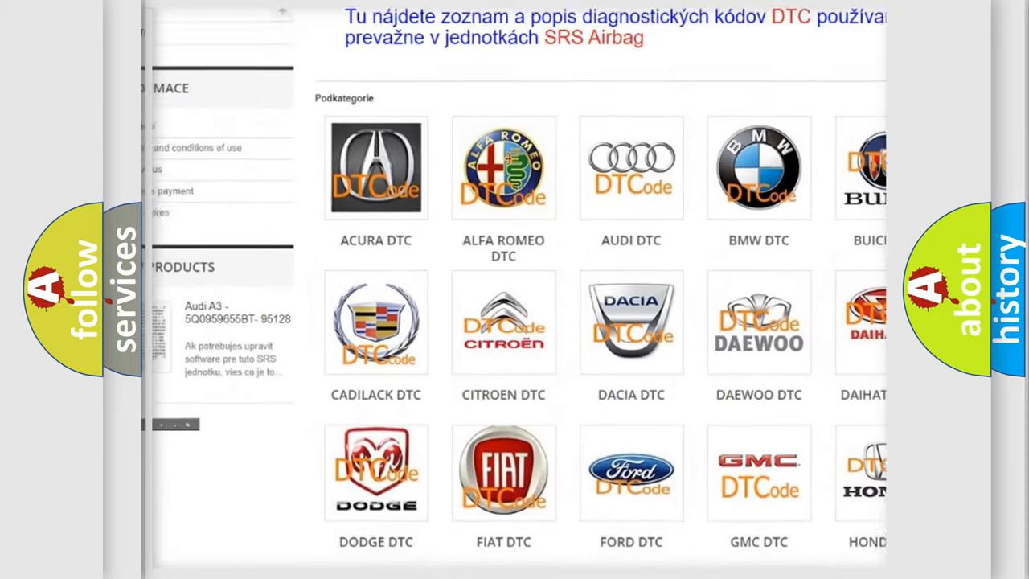
pyautogui.scroll(-3)
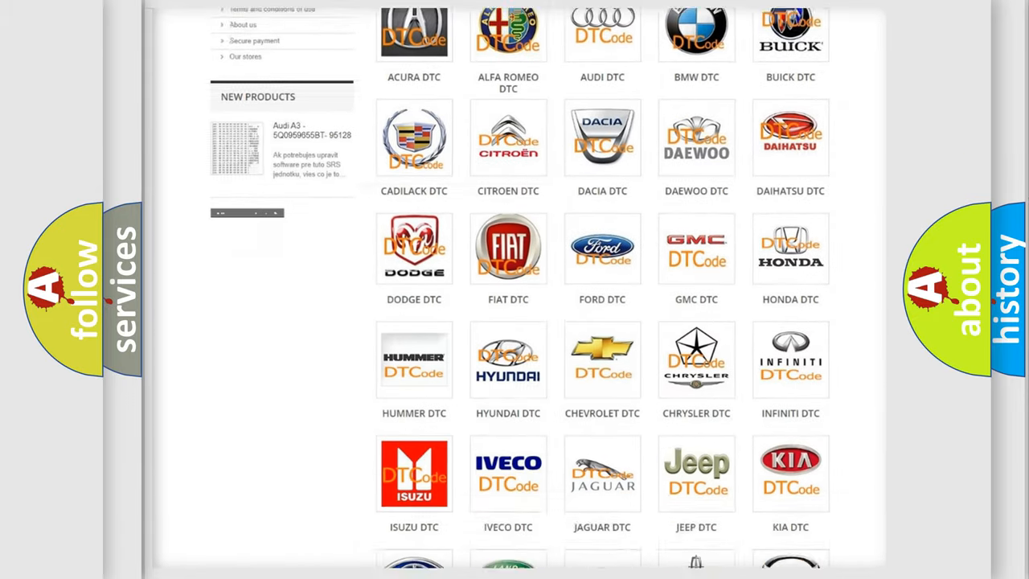
pyautogui.scroll(-3)
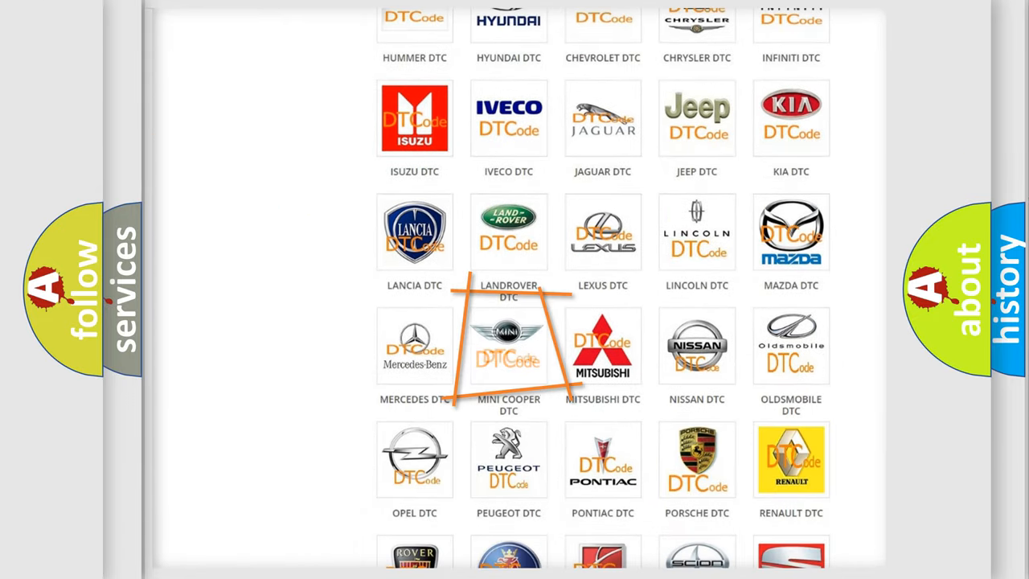